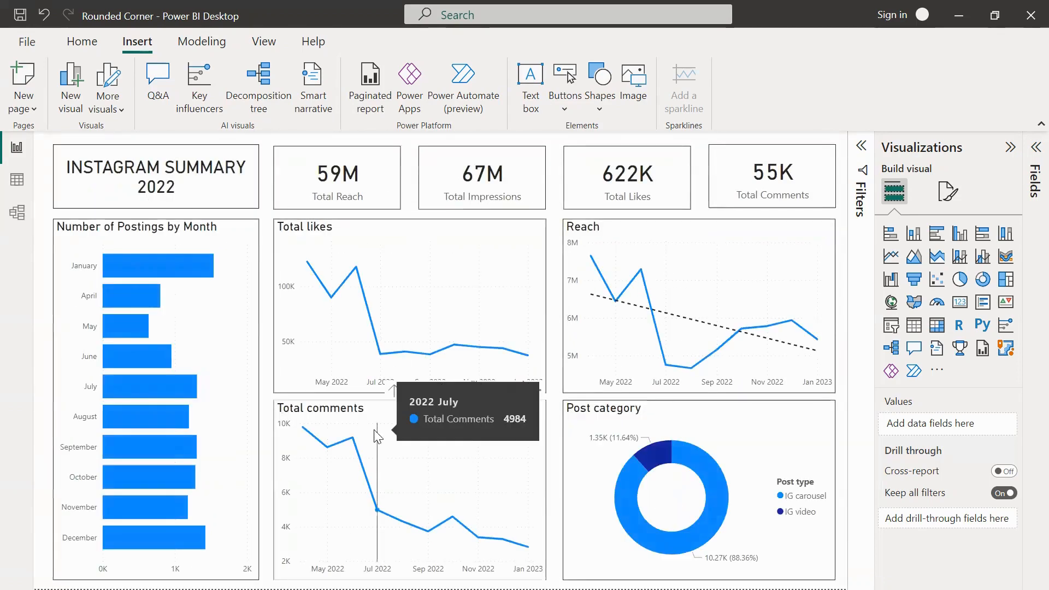
# Step: Delete the other visuals so only the 59M Total Reach card remains on the page
pyautogui.click(336, 177)
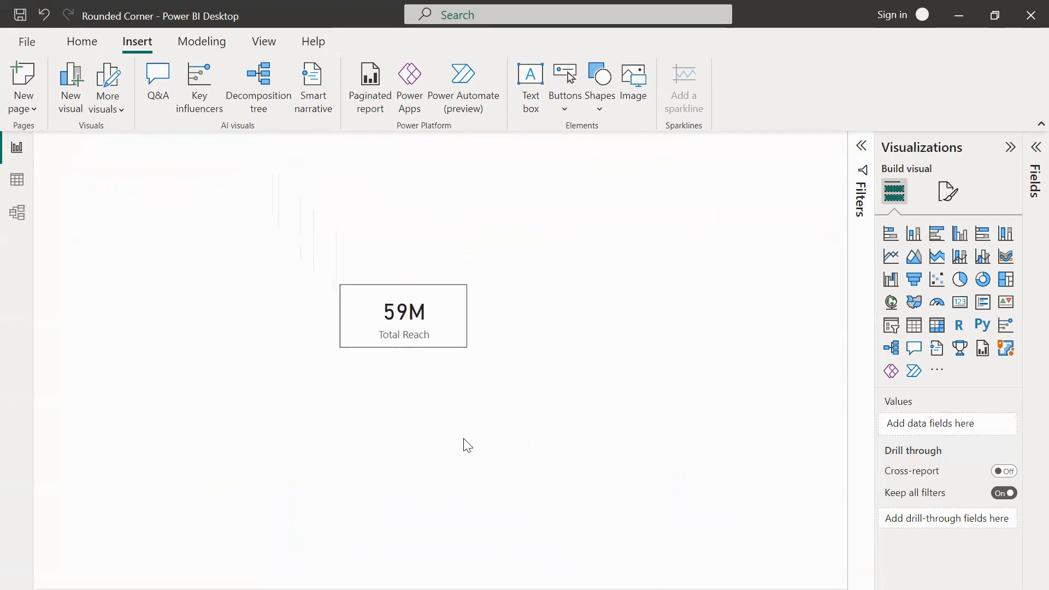
pyautogui.moveTo(498, 398)
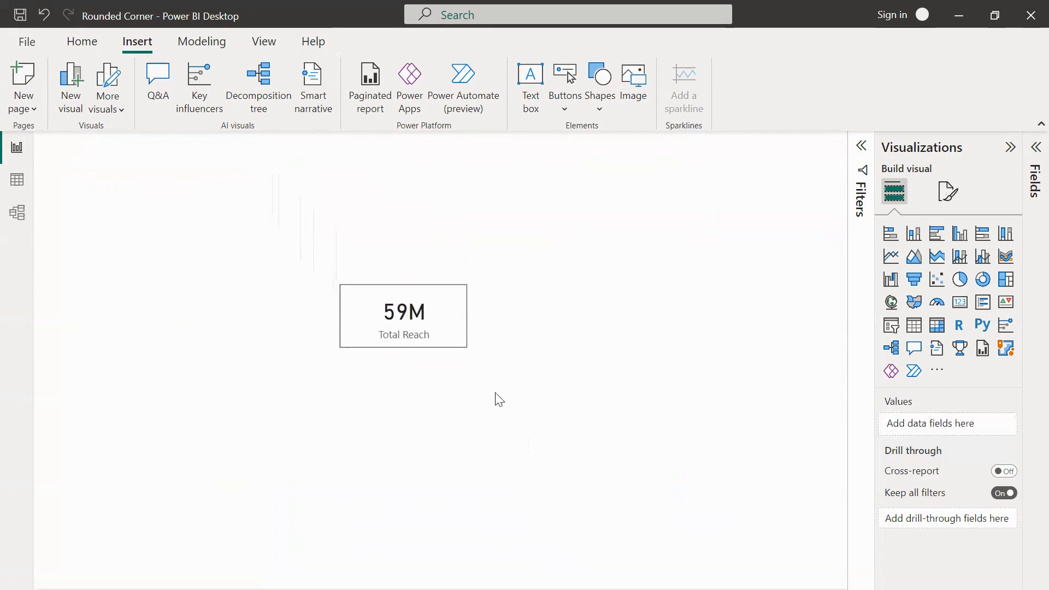
pyautogui.moveTo(531, 303)
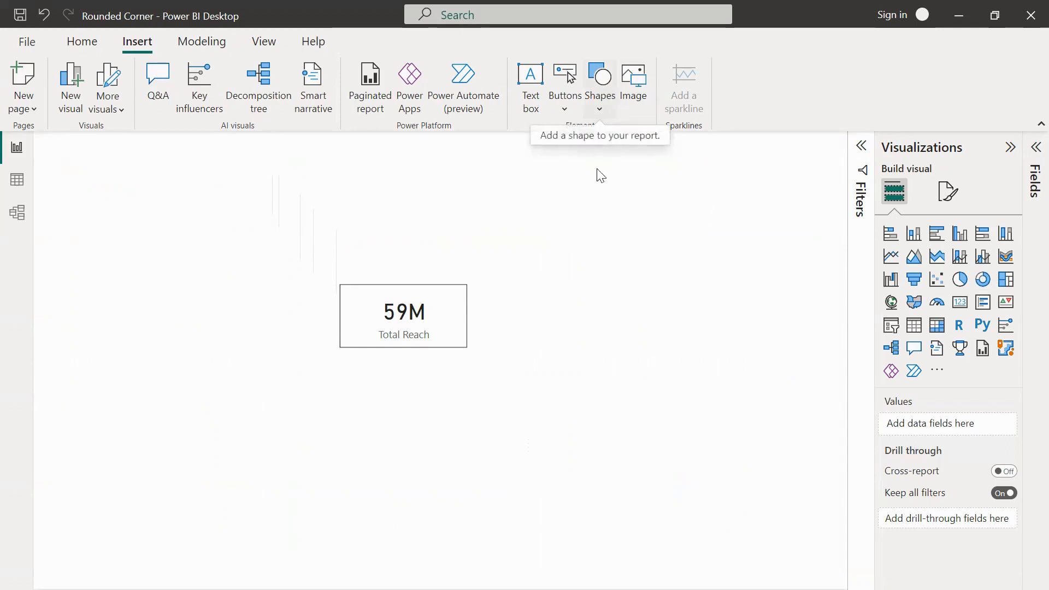
pyautogui.moveTo(604, 104)
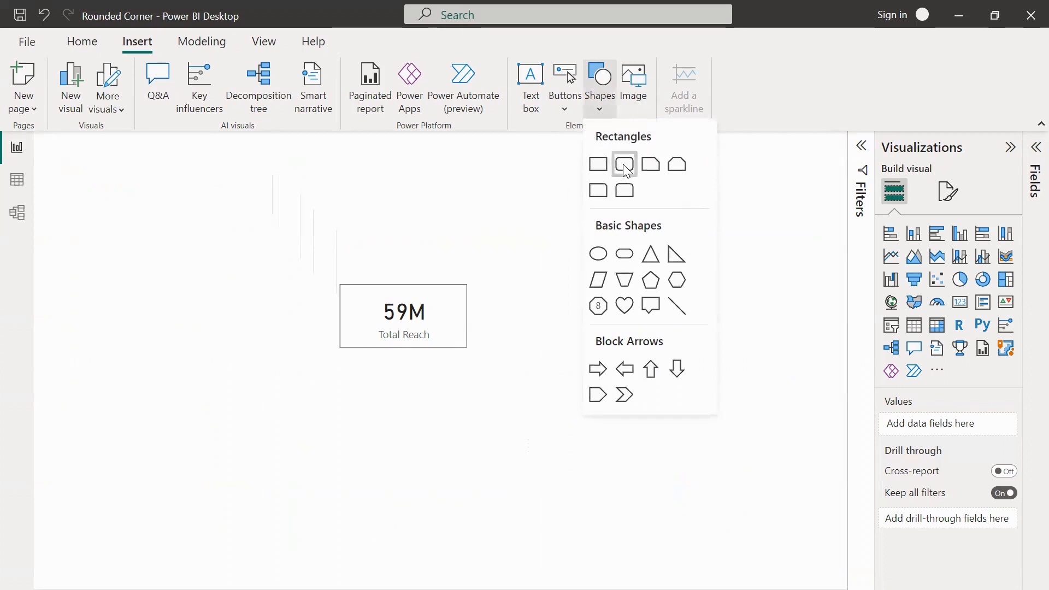
# Step: Insert a blue rounded-corner rectangle shape beside the Total Reach card
pyautogui.click(623, 164)
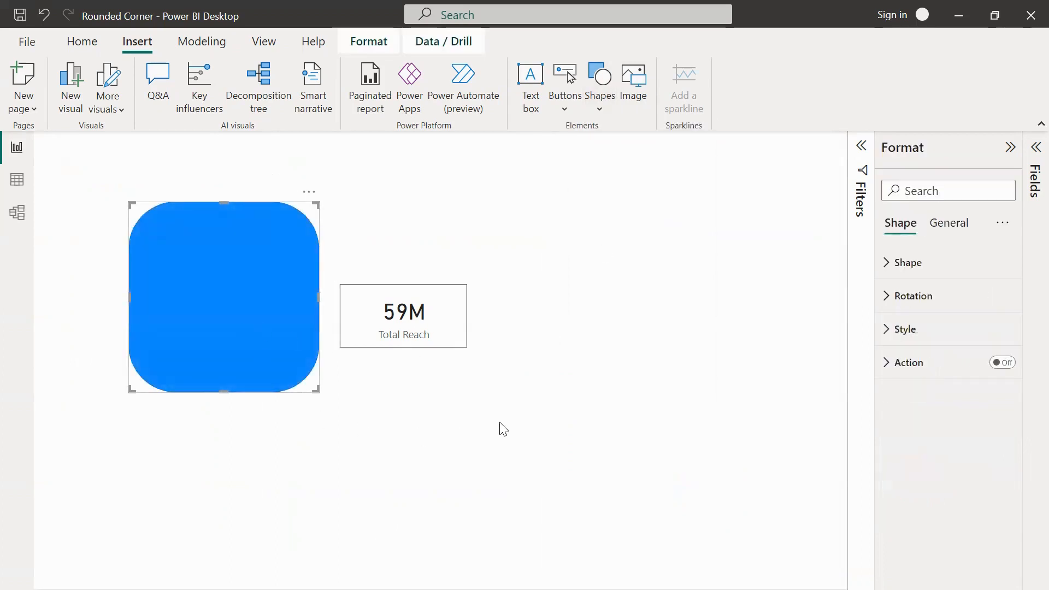
pyautogui.moveTo(443, 334)
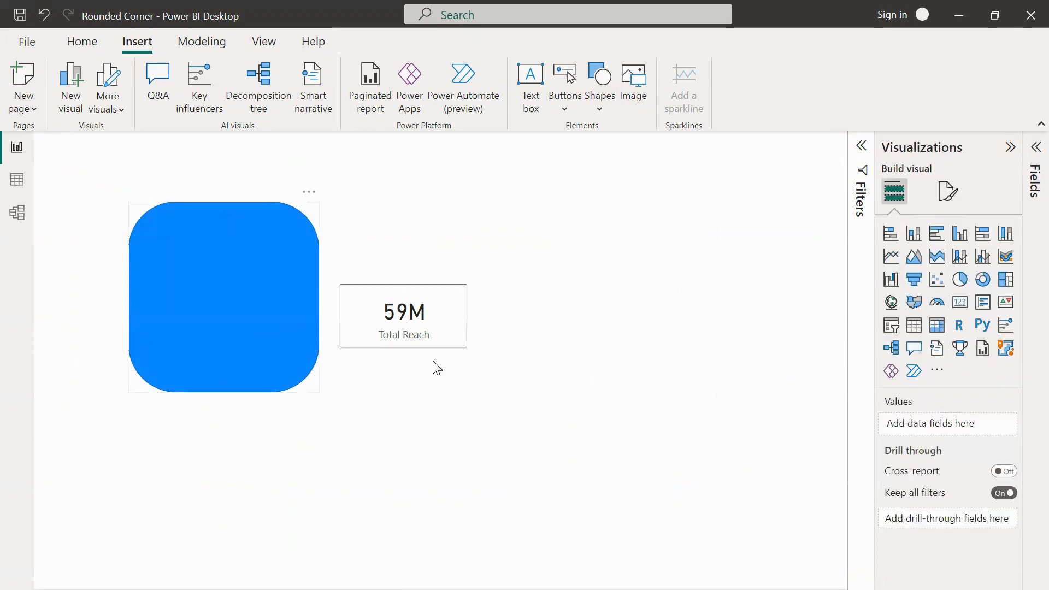
pyautogui.moveTo(293, 357)
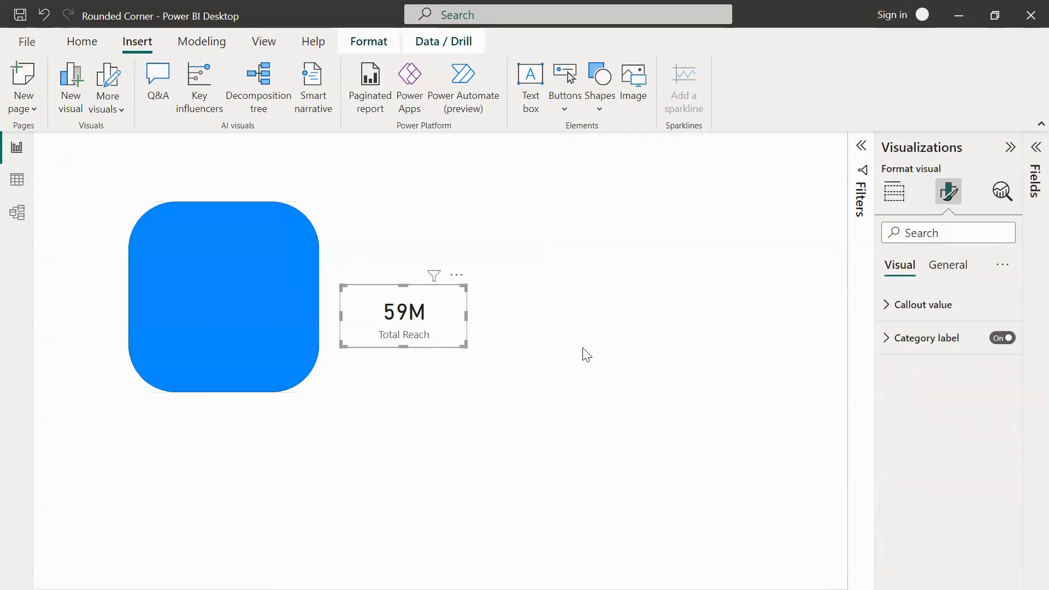
pyautogui.moveTo(948, 265)
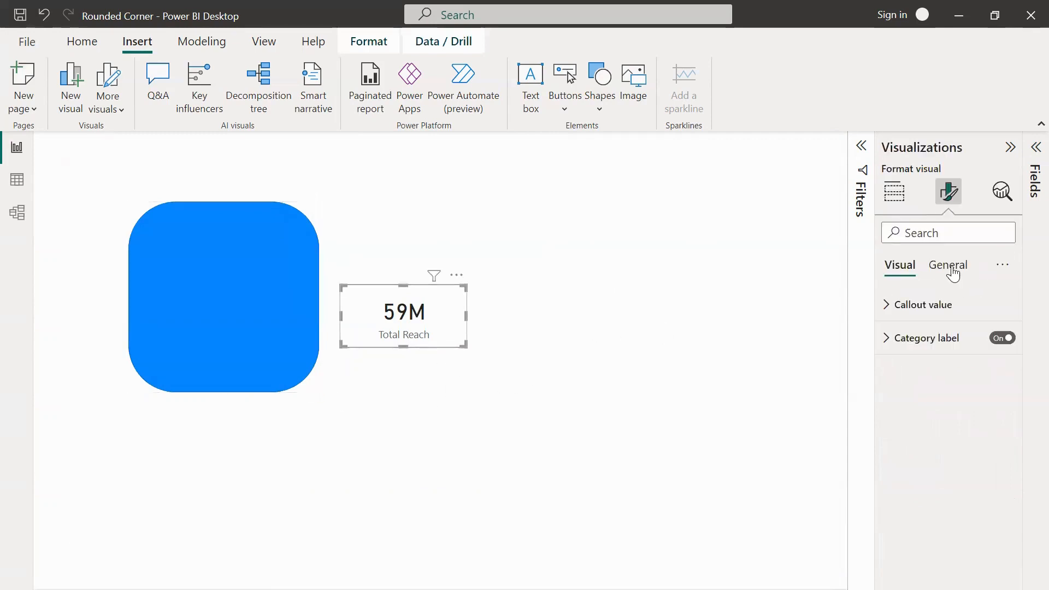
# Step: Set the Total Reach card's size to height 100 and width 200 in General > Properties
pyautogui.click(947, 265)
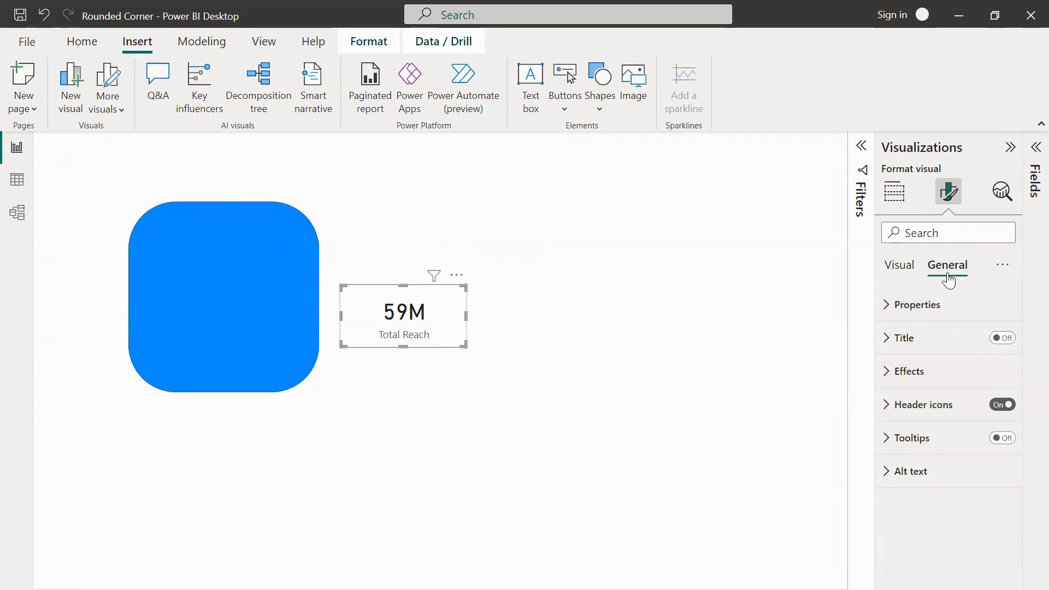
pyautogui.click(917, 305)
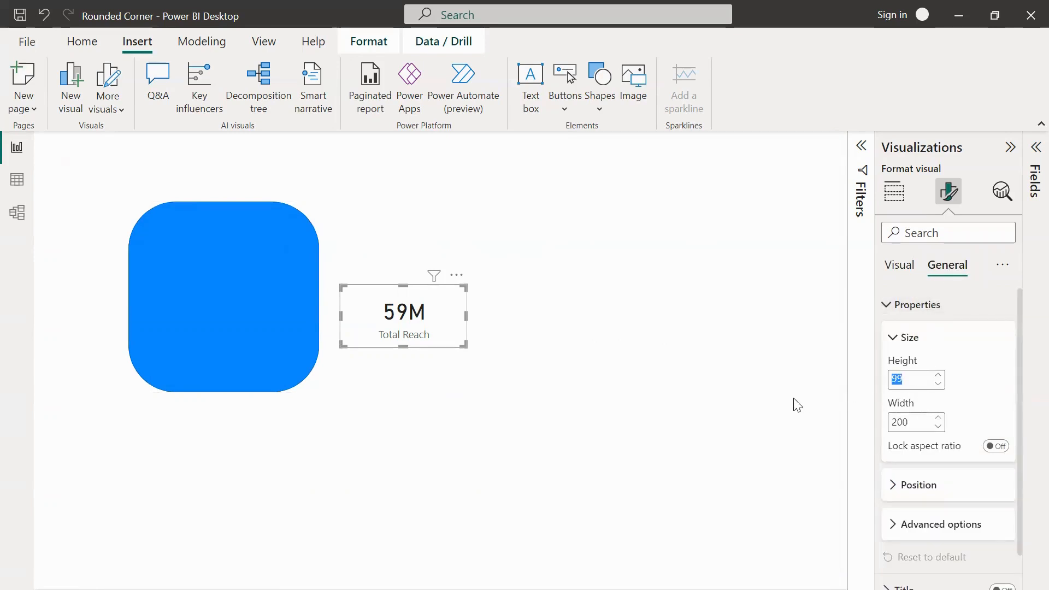
pyautogui.write('100')
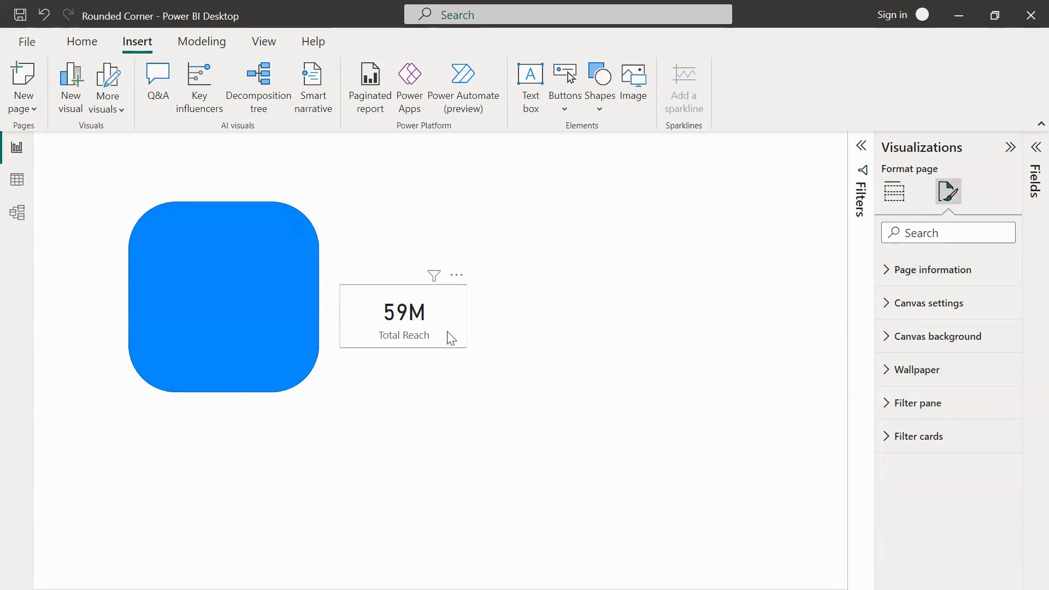
pyautogui.click(404, 317)
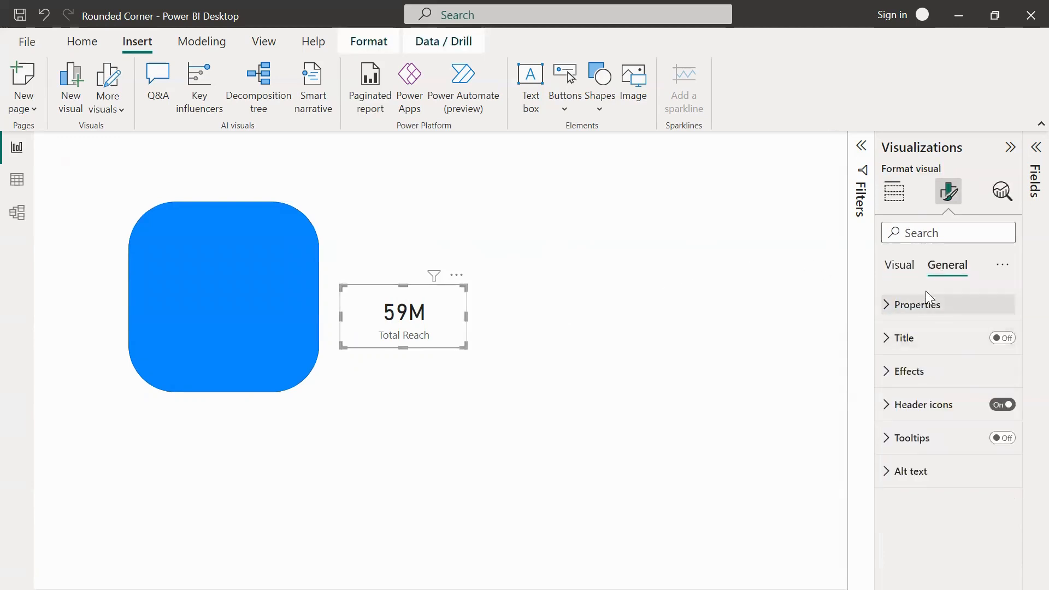
pyautogui.click(917, 304)
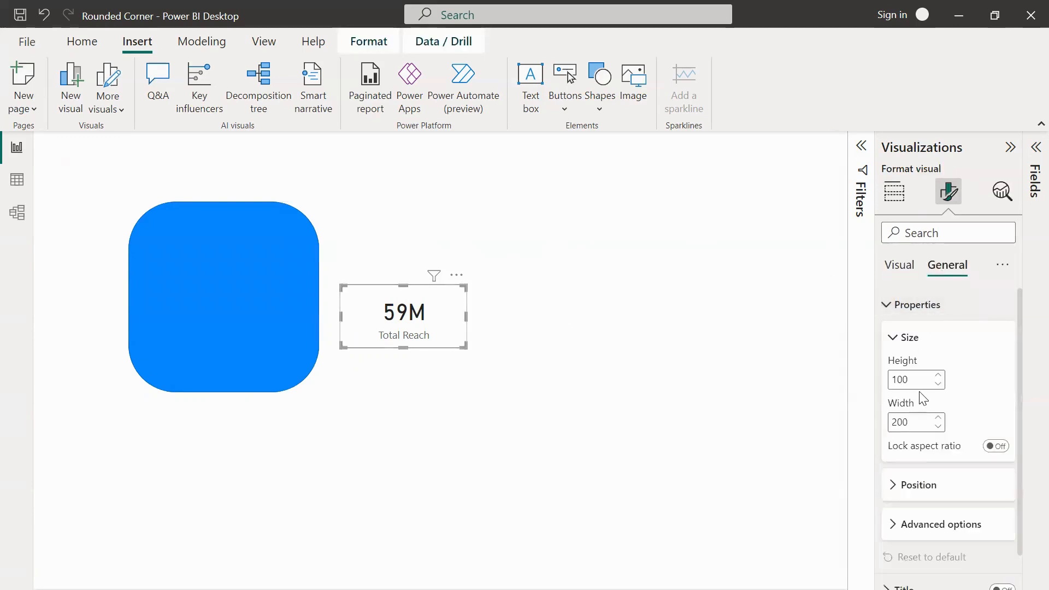
pyautogui.moveTo(788, 455)
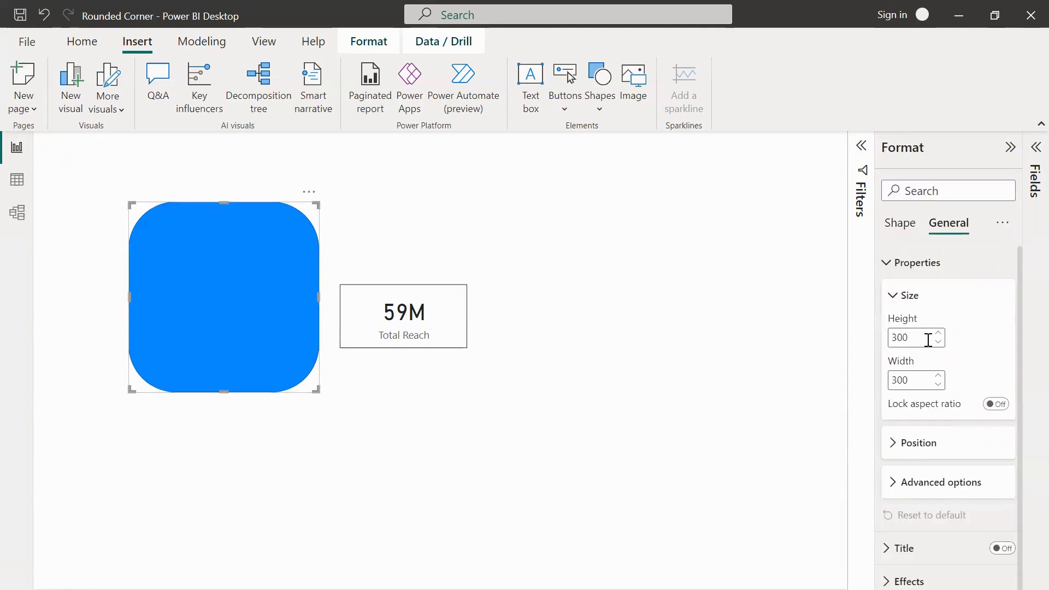
# Step: Size the rounded rectangle to height 130, width 250 and drag it over the Total Reach card
pyautogui.write('1')
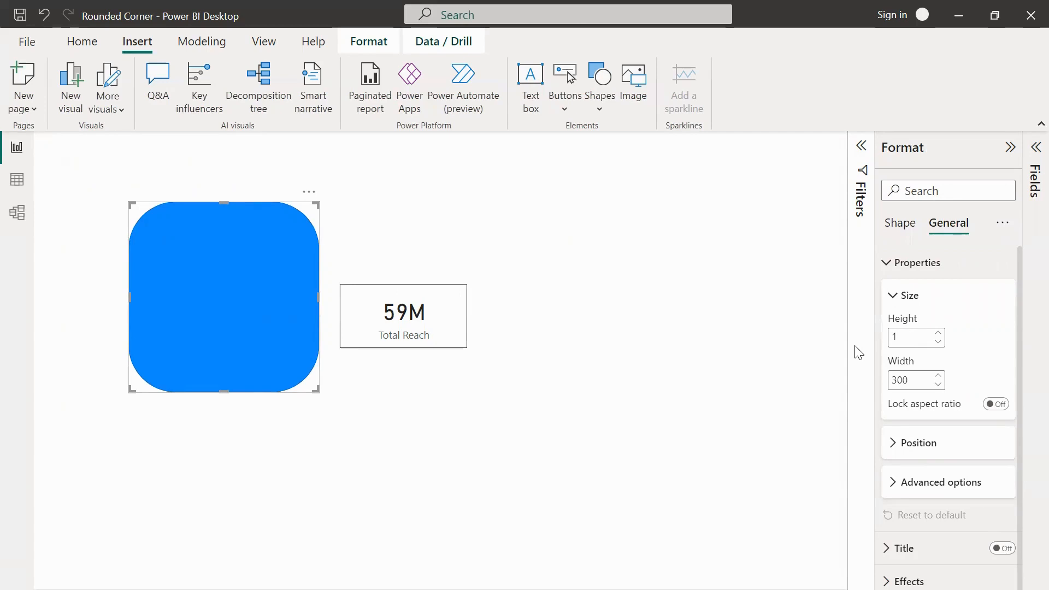
pyautogui.write('130')
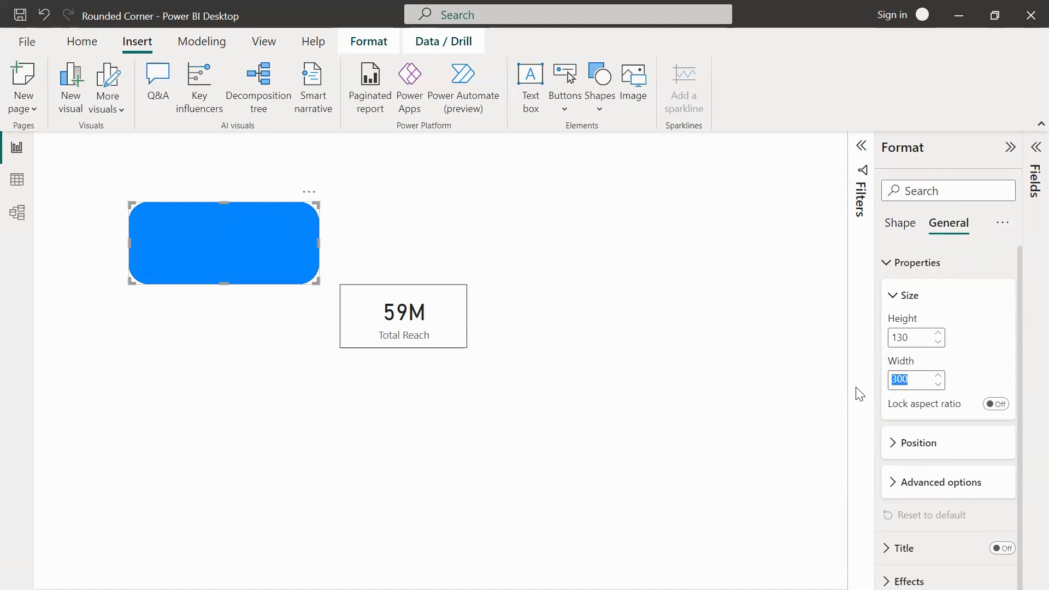
pyautogui.write('2')
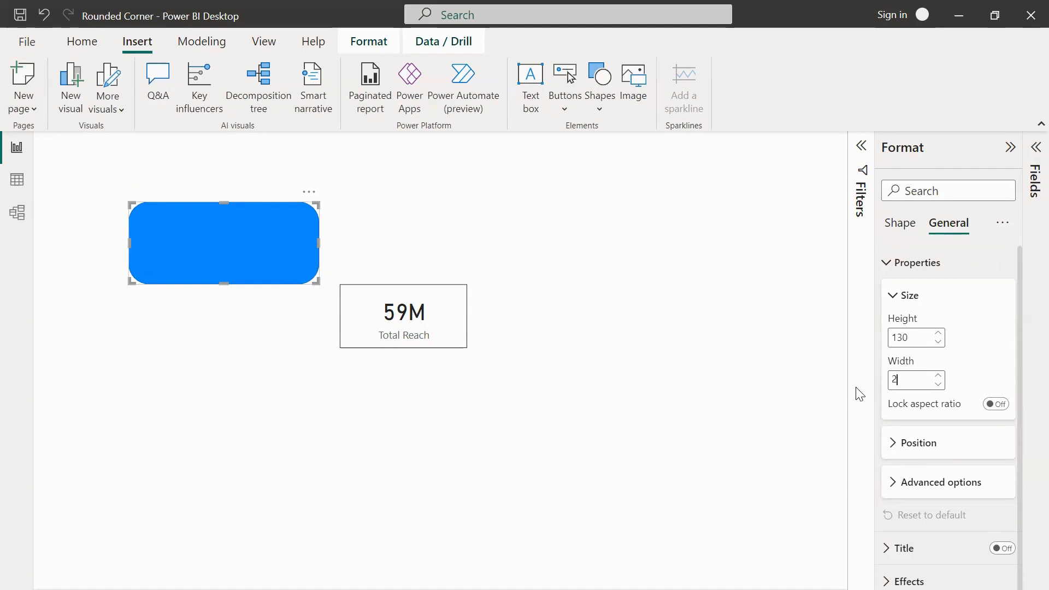
pyautogui.write('50')
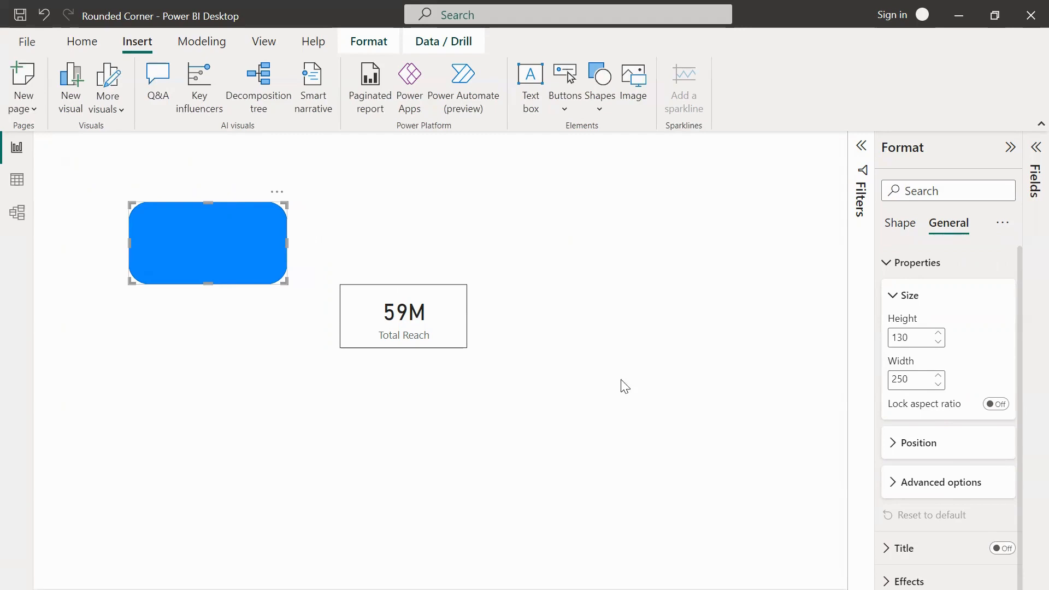
pyautogui.moveTo(207, 243); pyautogui.dragTo(403, 315)
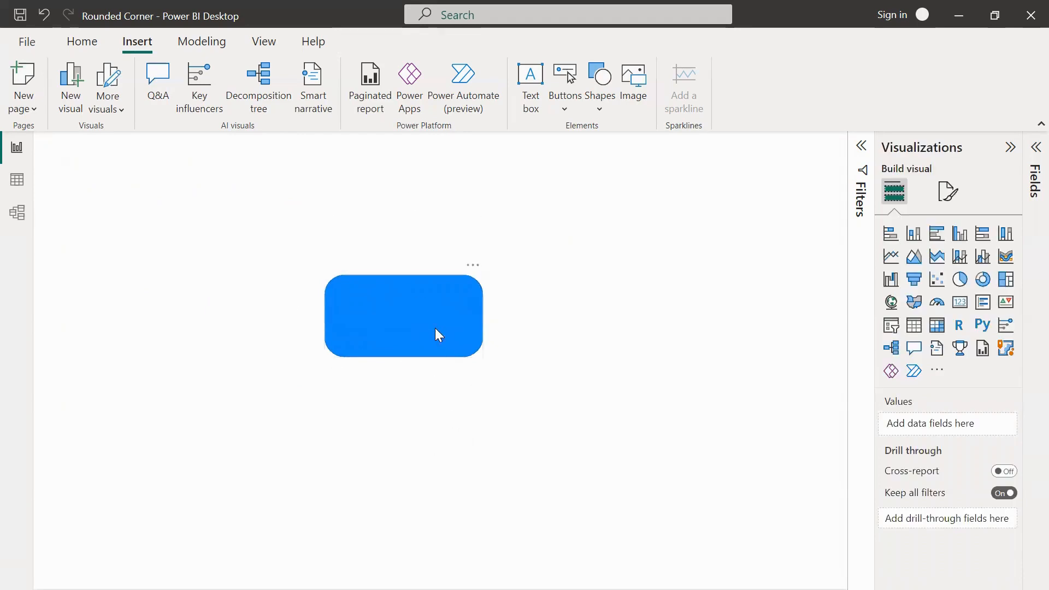
pyautogui.moveTo(464, 384)
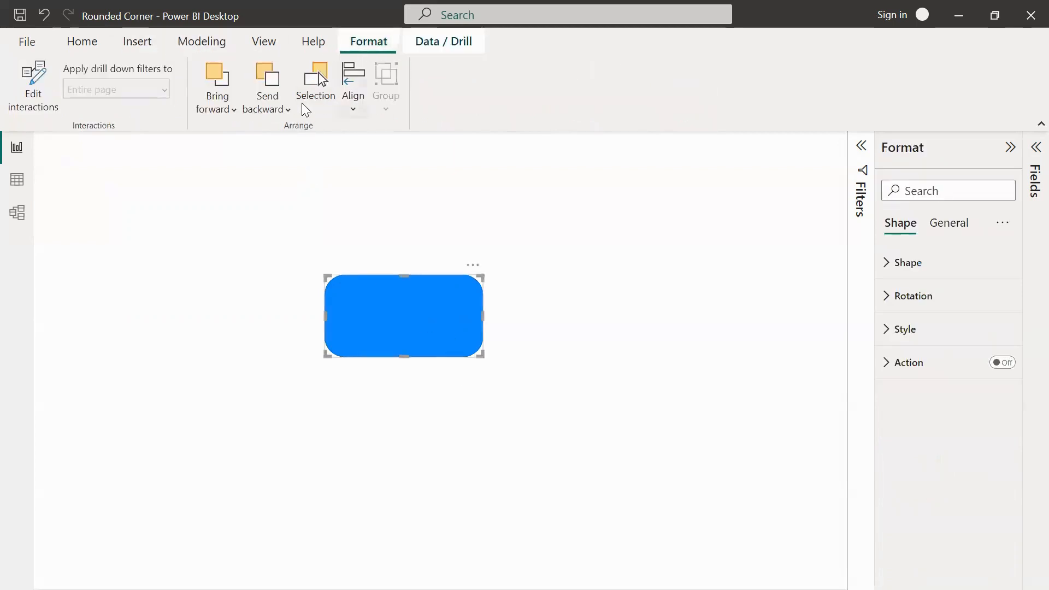
pyautogui.moveTo(573, 337)
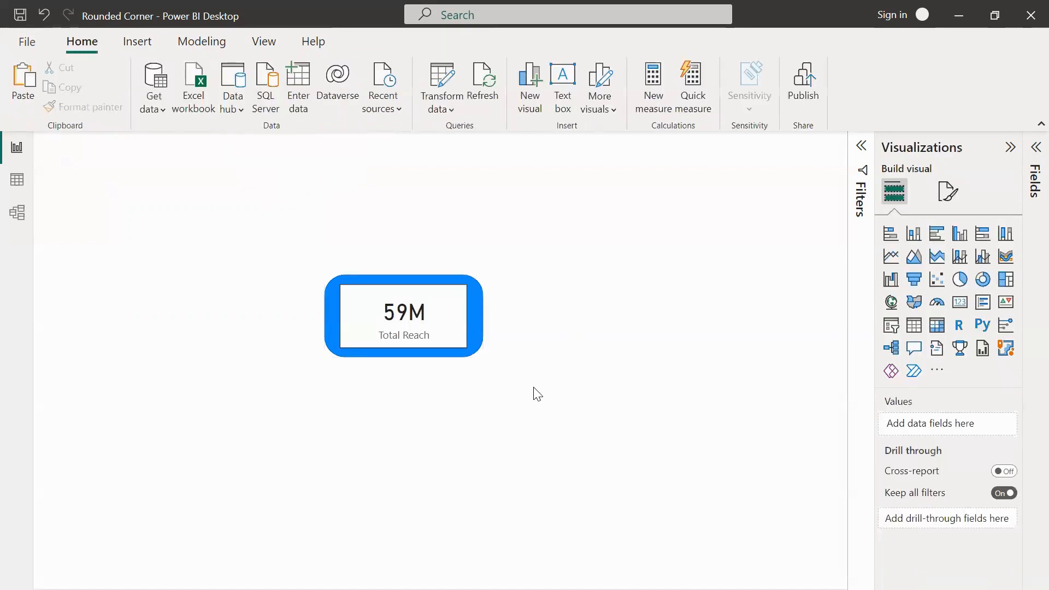
pyautogui.moveTo(478, 367)
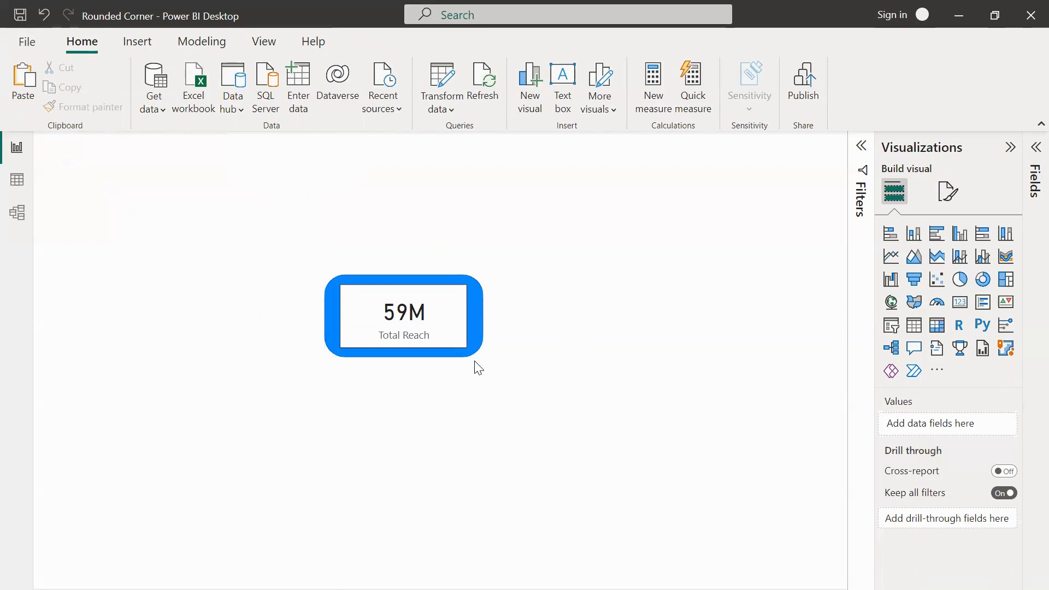
# Step: Give the rounded rectangle a white theme-color fill and turn its border off
pyautogui.click(403, 317)
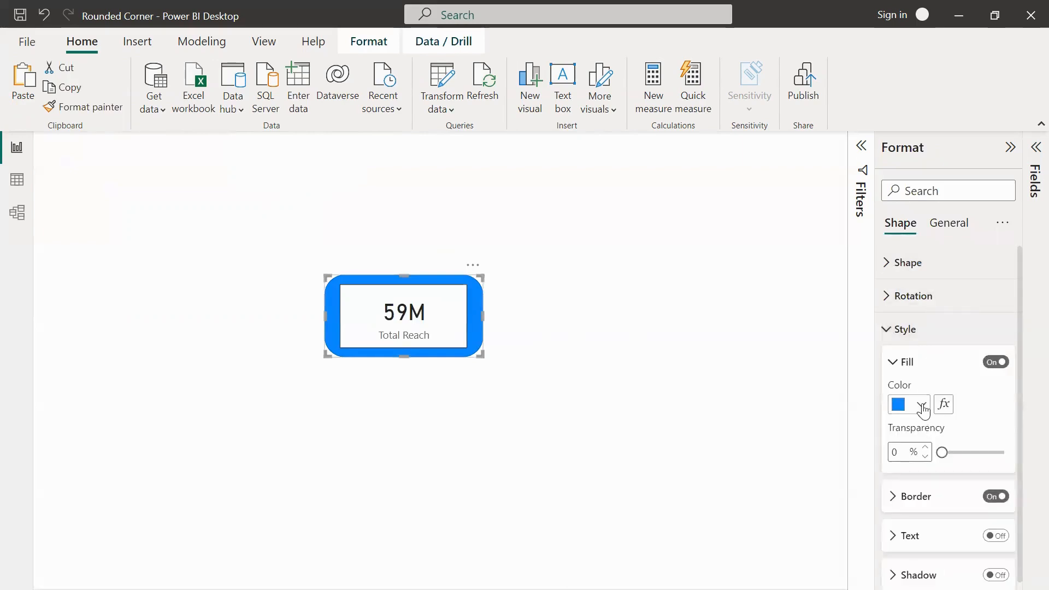
pyautogui.click(905, 405)
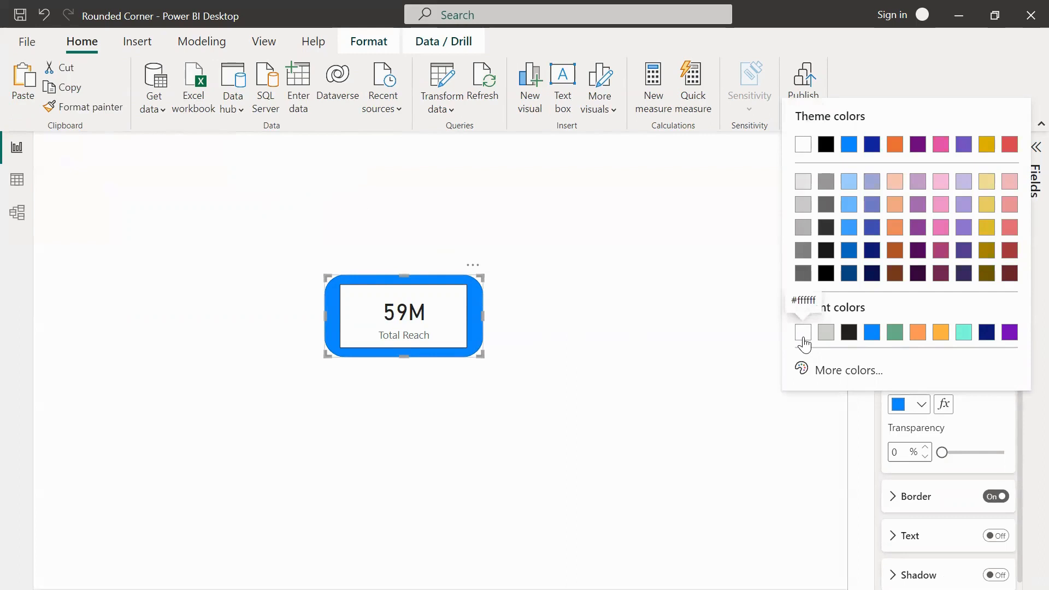
pyautogui.click(802, 332)
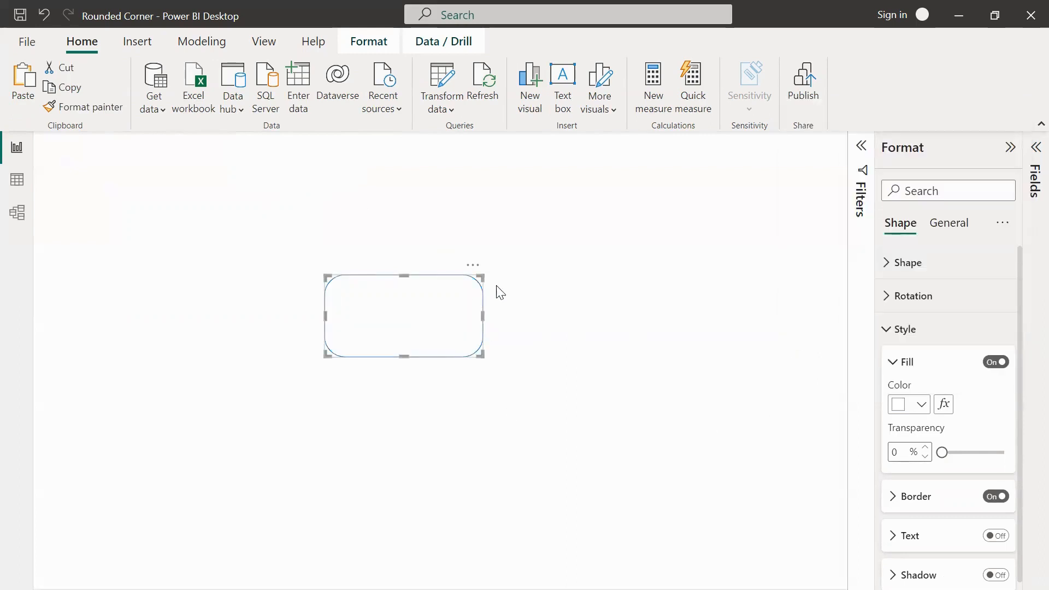
pyautogui.click(995, 496)
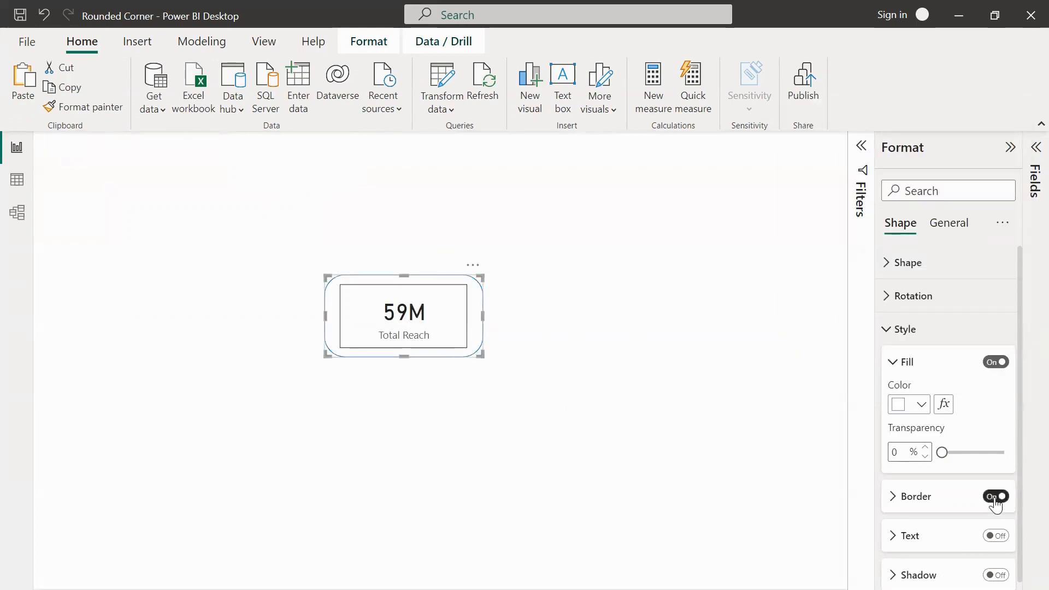
pyautogui.click(994, 496)
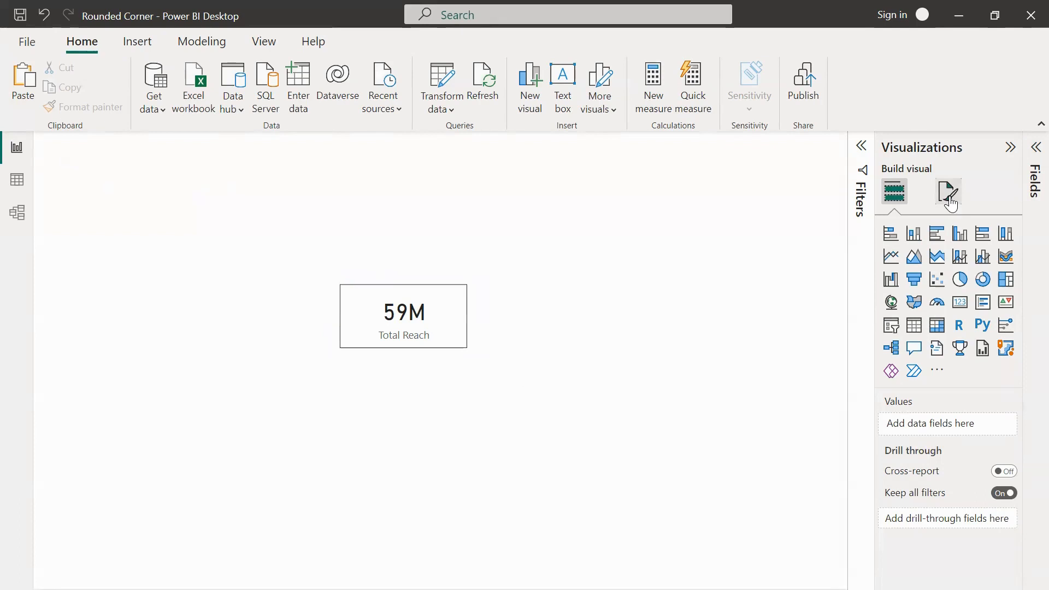
# Step: Set the page's canvas background to a light gray colour
pyautogui.click(948, 191)
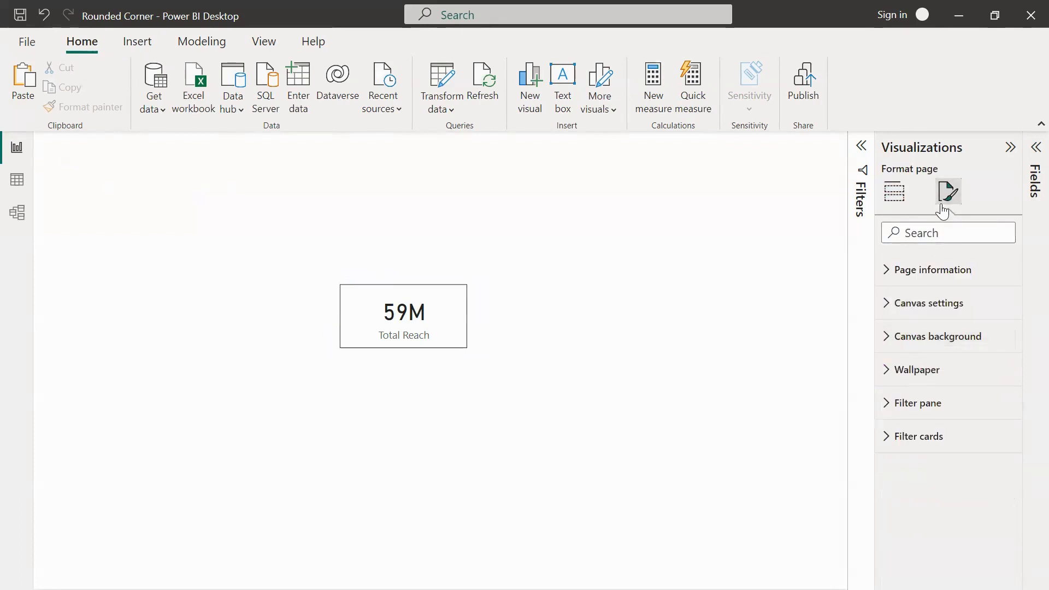
pyautogui.click(937, 337)
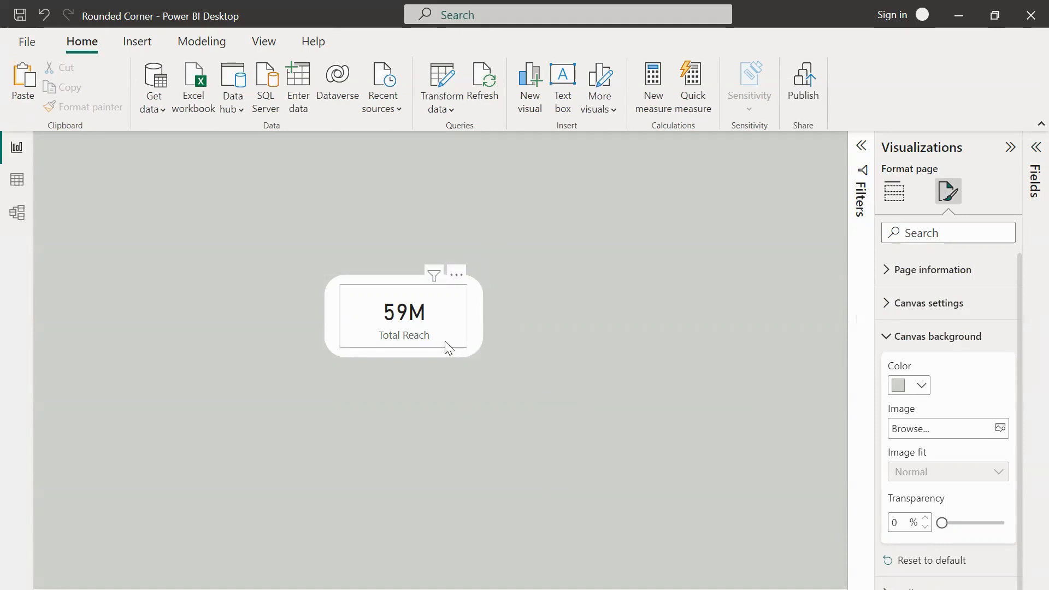
pyautogui.moveTo(454, 352)
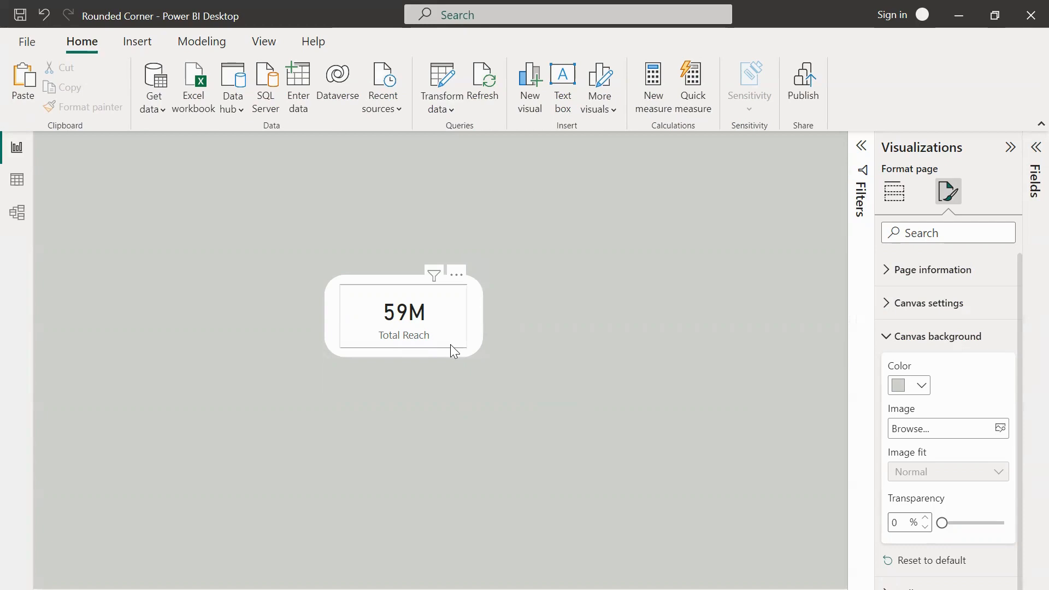
# Step: Turn off the Total Reach card's visual border under General > Effects
pyautogui.click(404, 319)
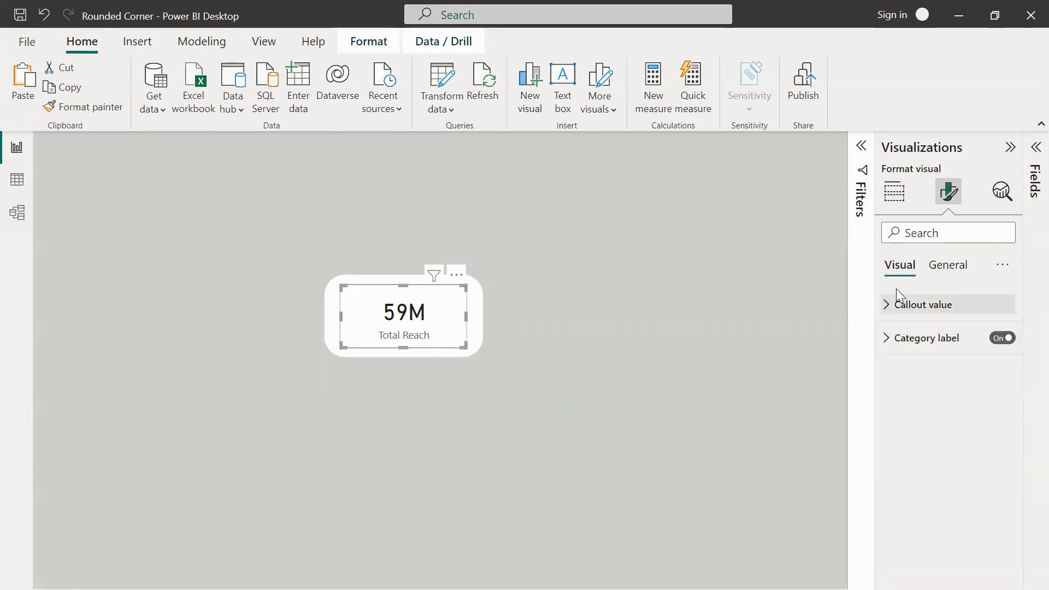
pyautogui.click(947, 265)
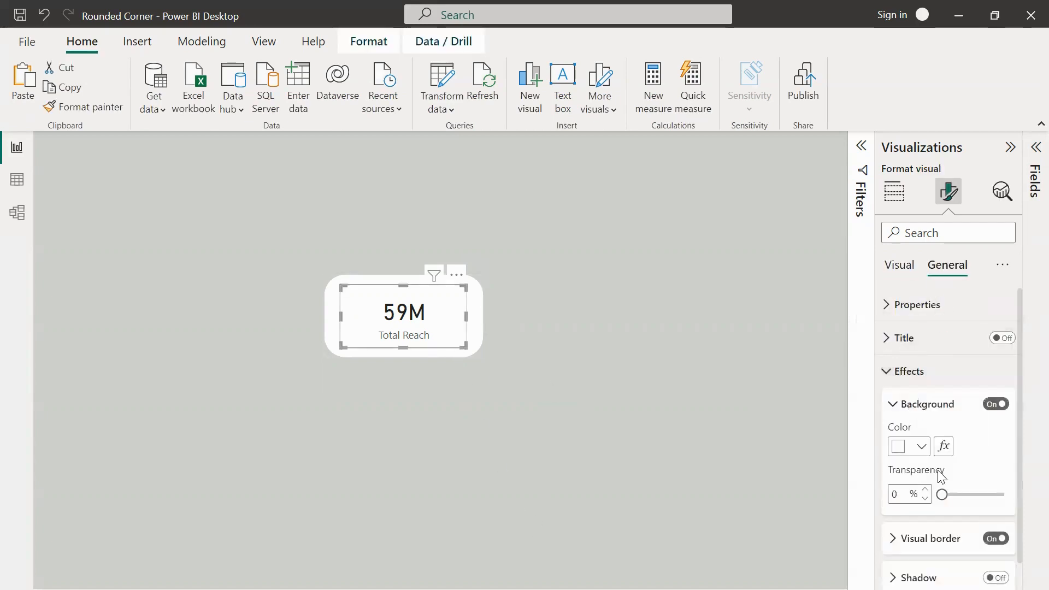
pyautogui.click(995, 537)
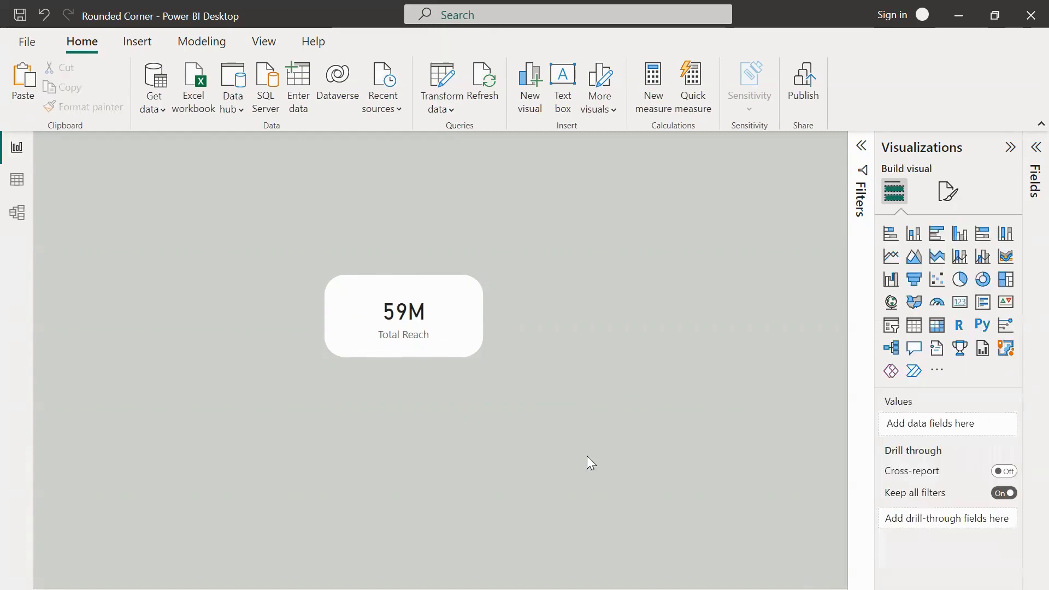
pyautogui.moveTo(660, 479)
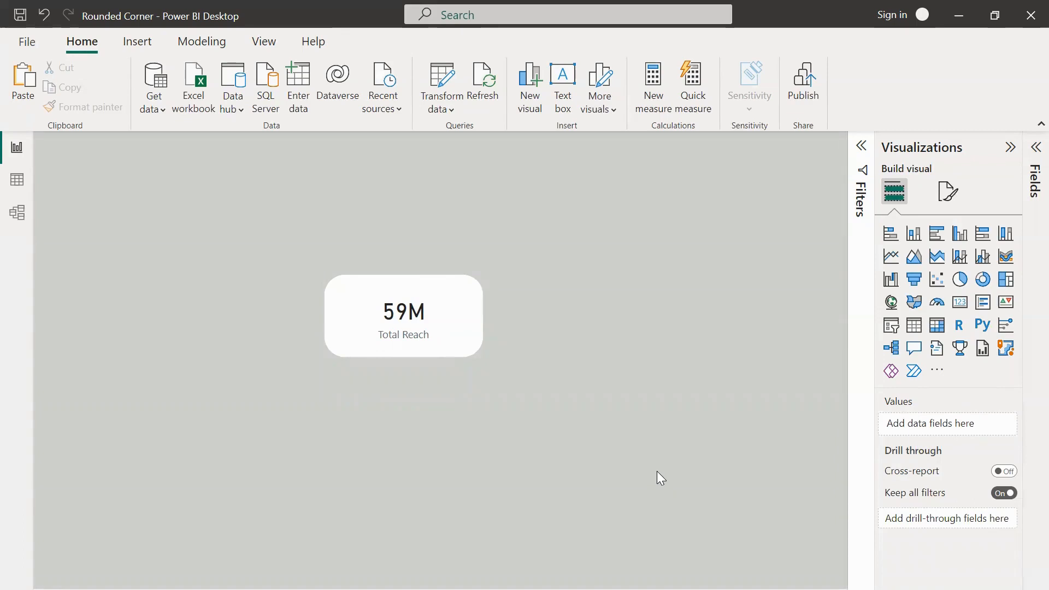
pyautogui.moveTo(417, 335)
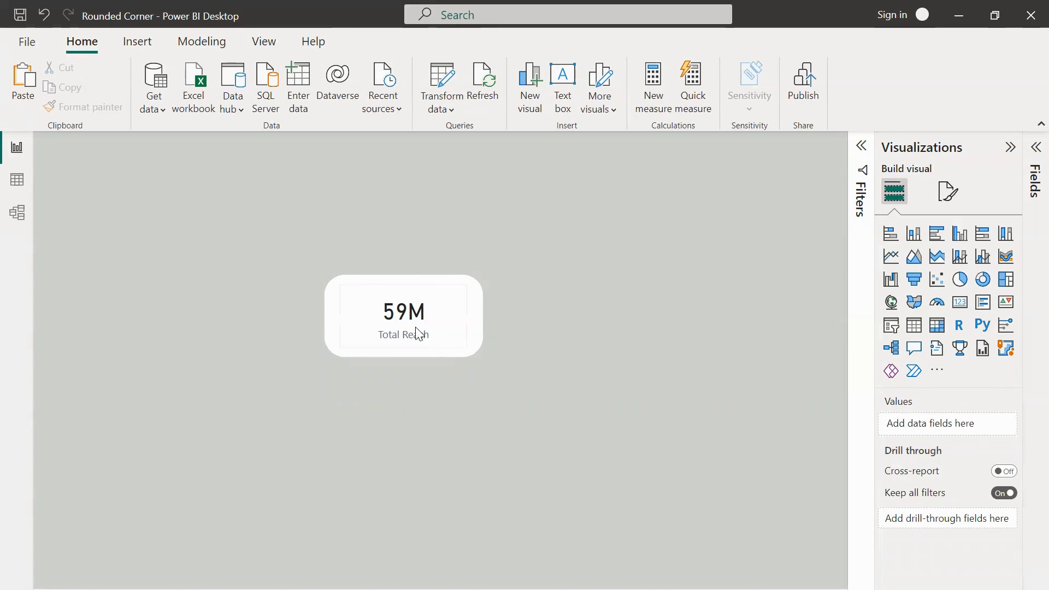
# Step: Select the card with the white shape and group them into one object
pyautogui.click(403, 315)
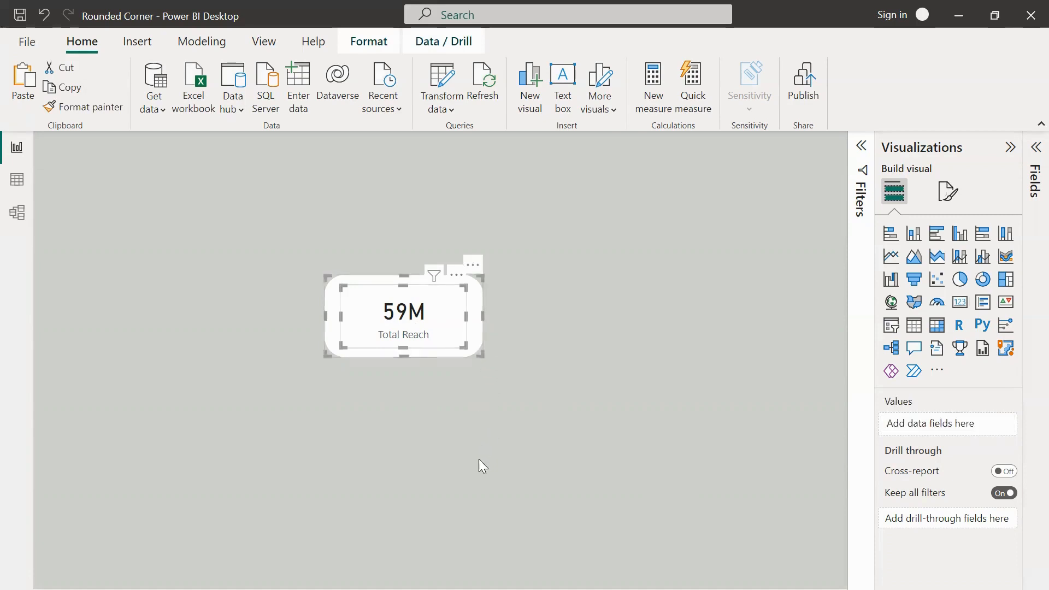
pyautogui.moveTo(474, 502)
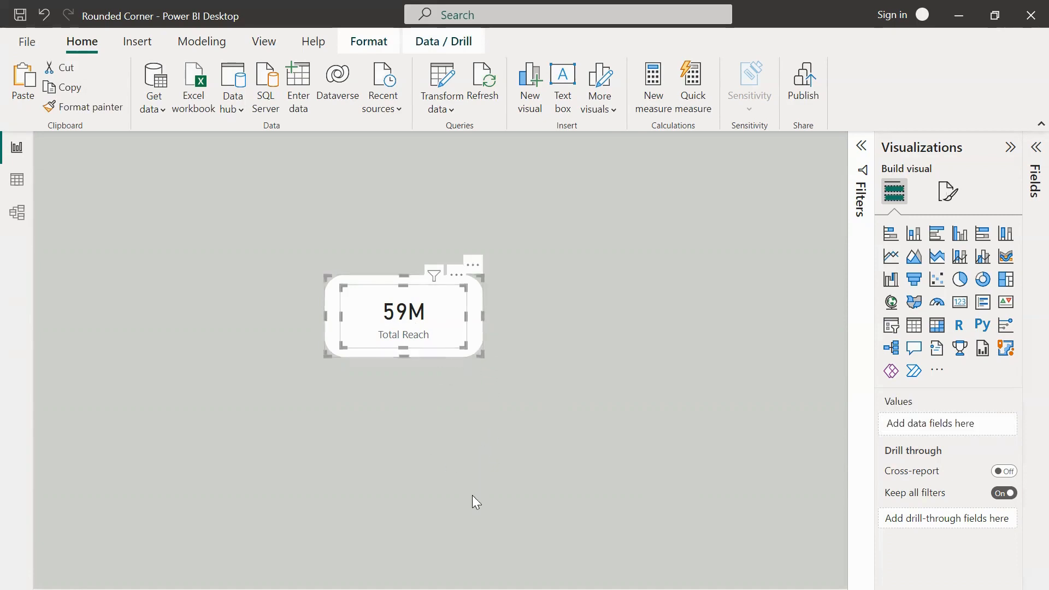
pyautogui.moveTo(450, 339)
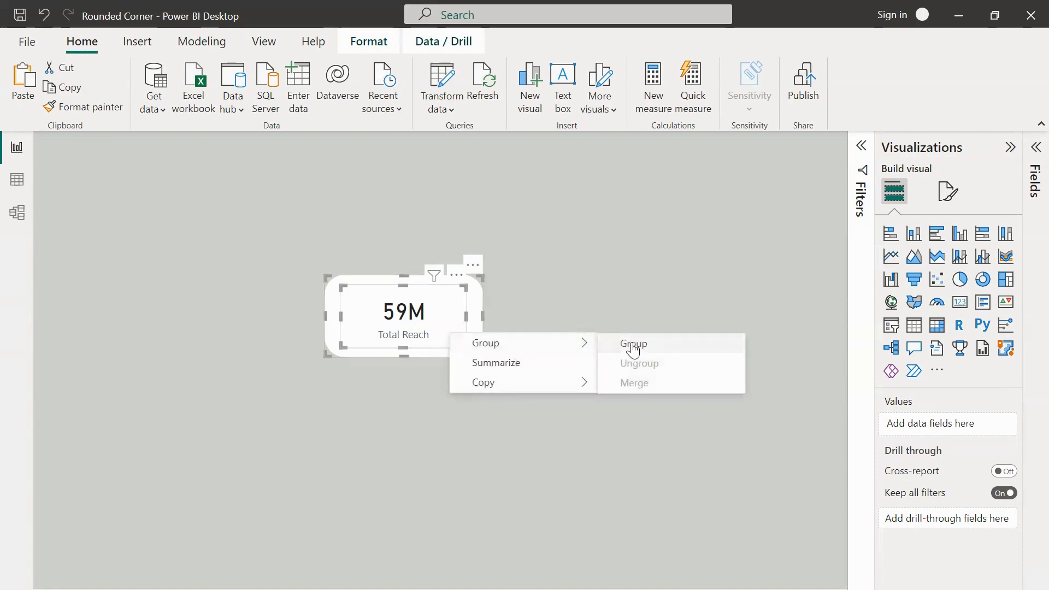
pyautogui.click(497, 424)
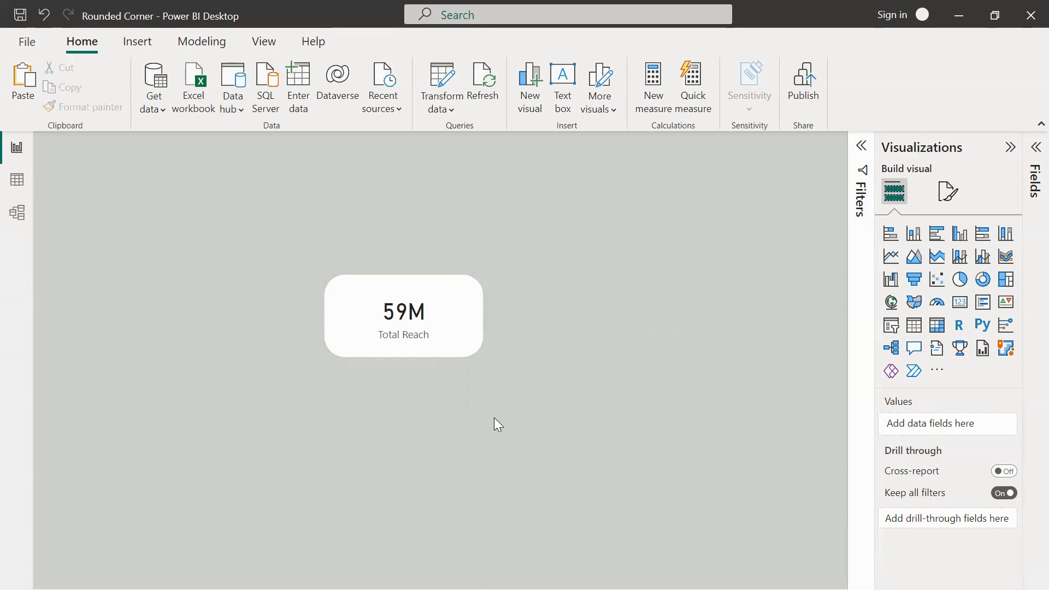
# Step: Drag the grouped Total Reach card as one object toward the upper-left of the canvas
pyautogui.click(403, 316)
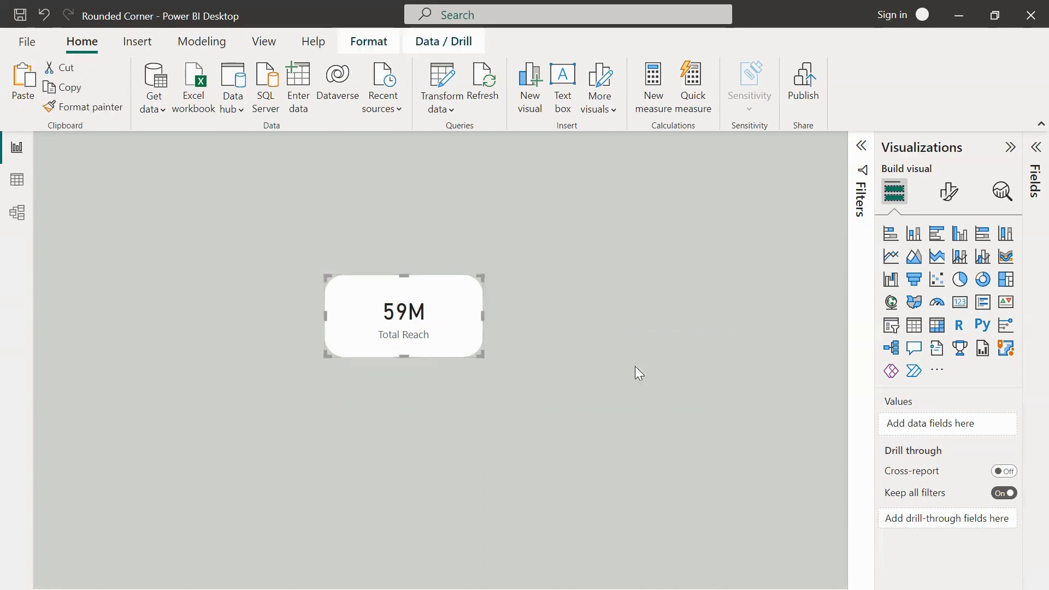
pyautogui.click(949, 190)
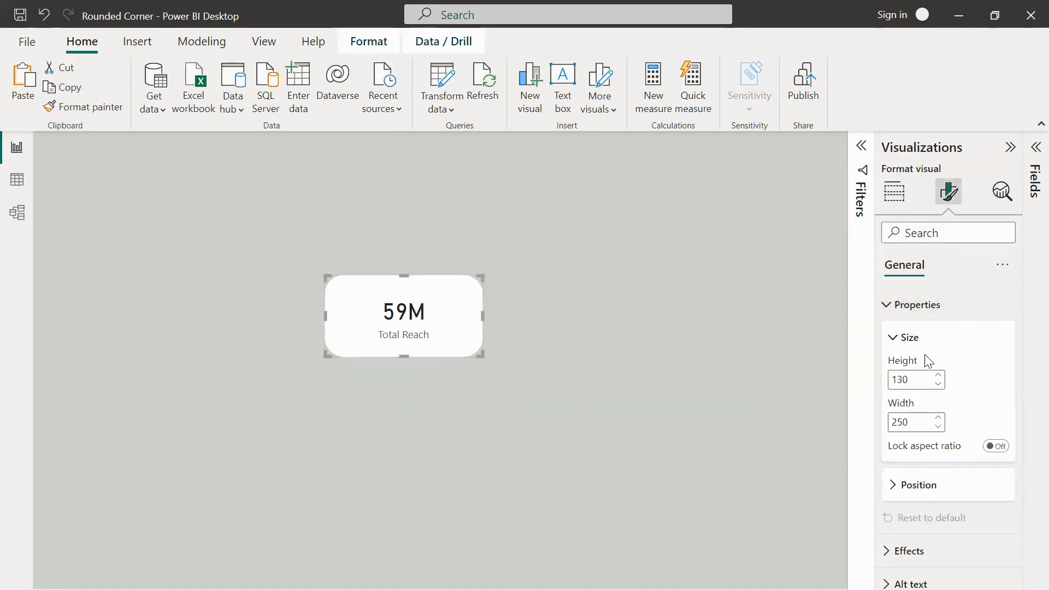
pyautogui.moveTo(493, 391)
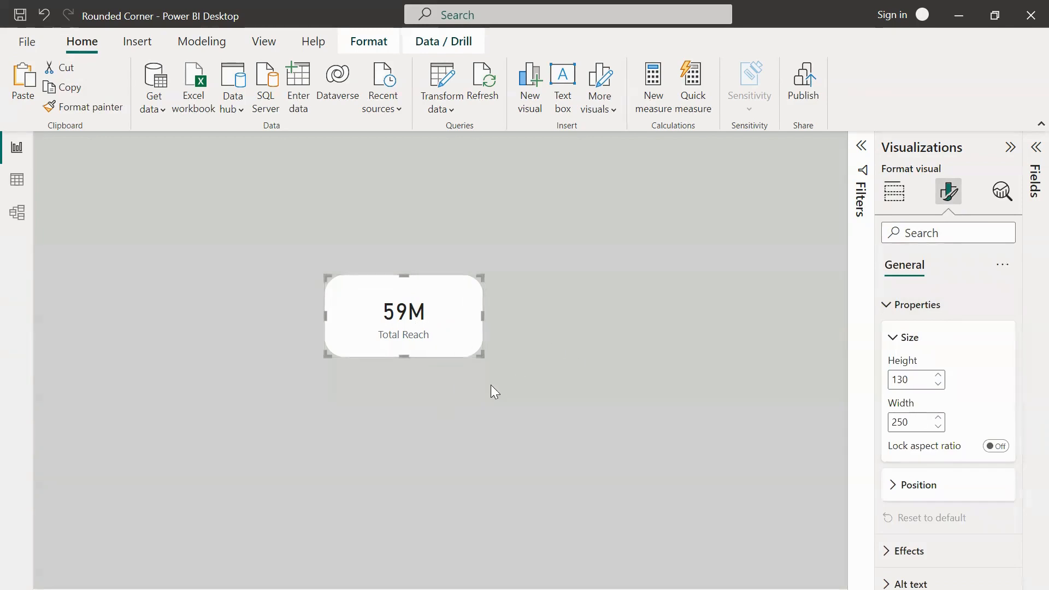
pyautogui.moveTo(494, 397)
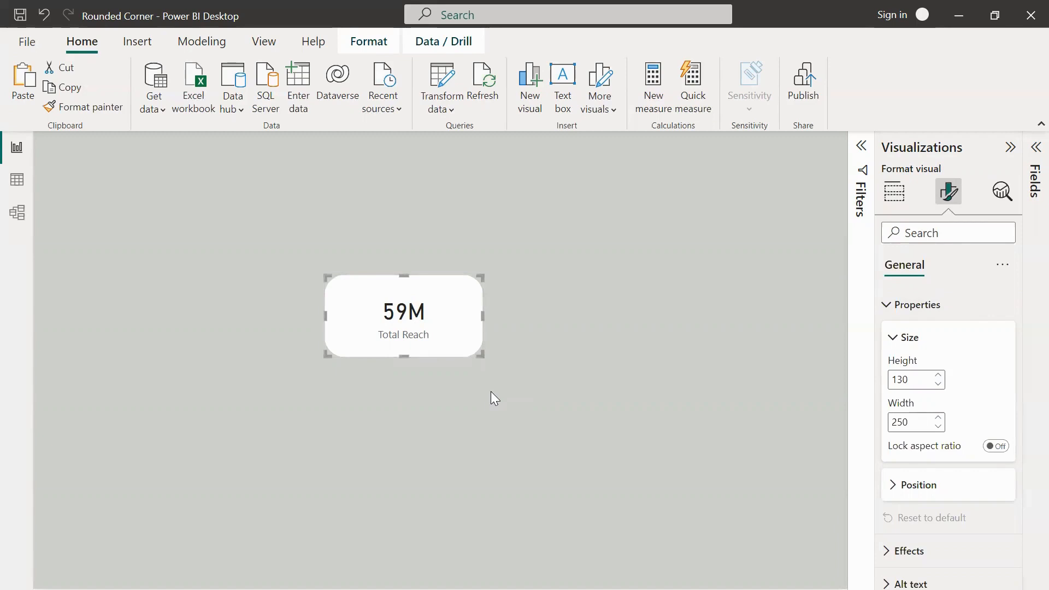
pyautogui.moveTo(629, 405)
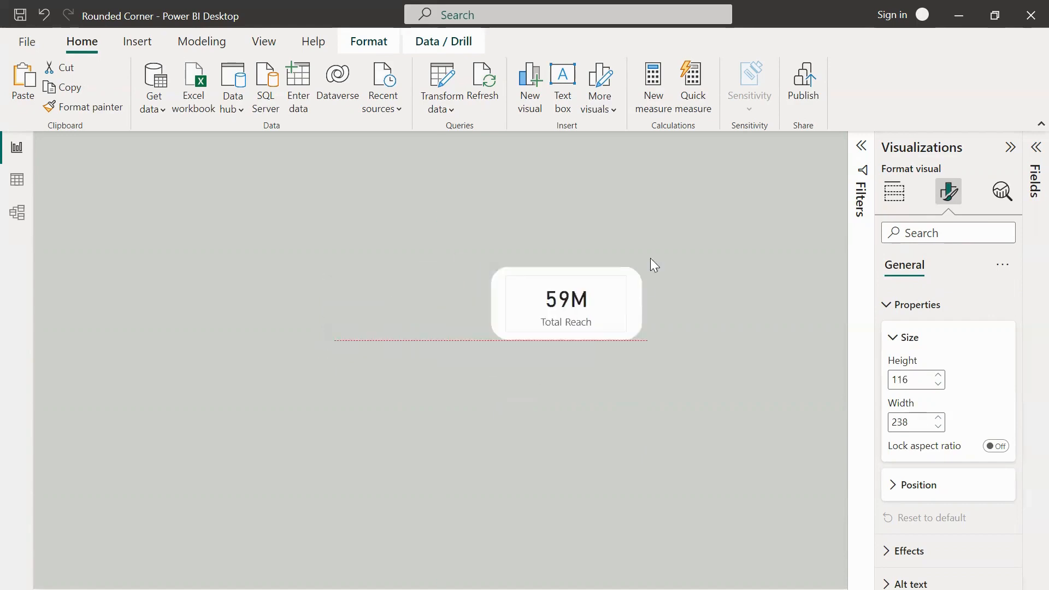
pyautogui.moveTo(565, 302); pyautogui.dragTo(551, 323)
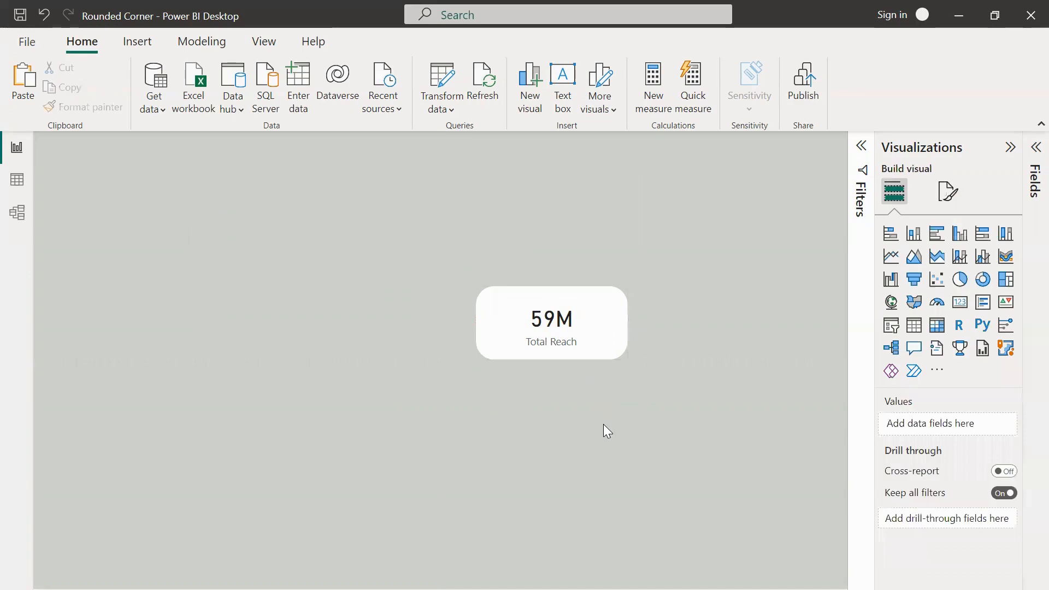
pyautogui.click(551, 322)
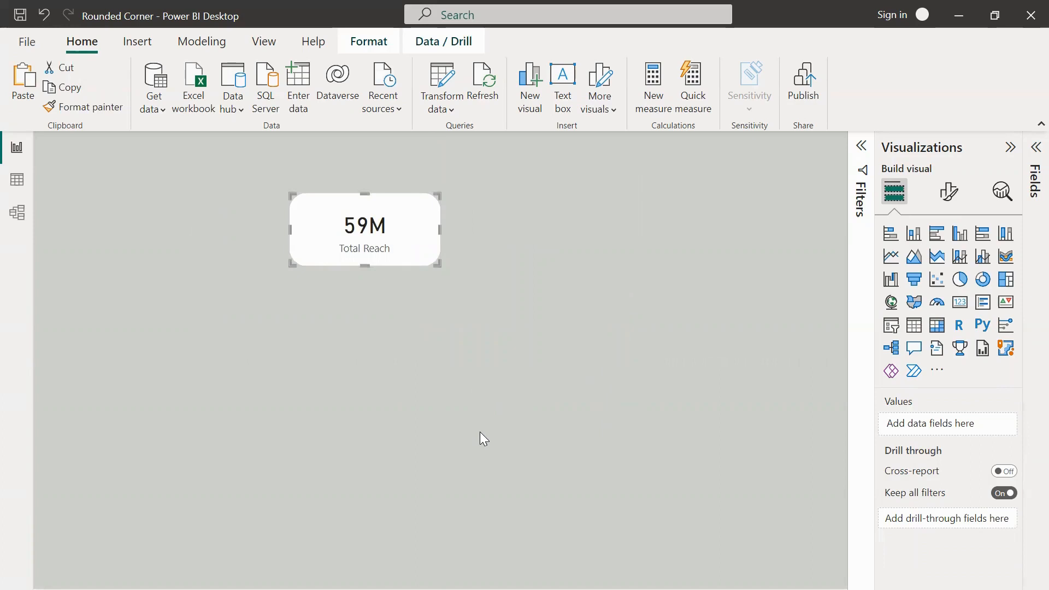
pyautogui.moveTo(482, 480)
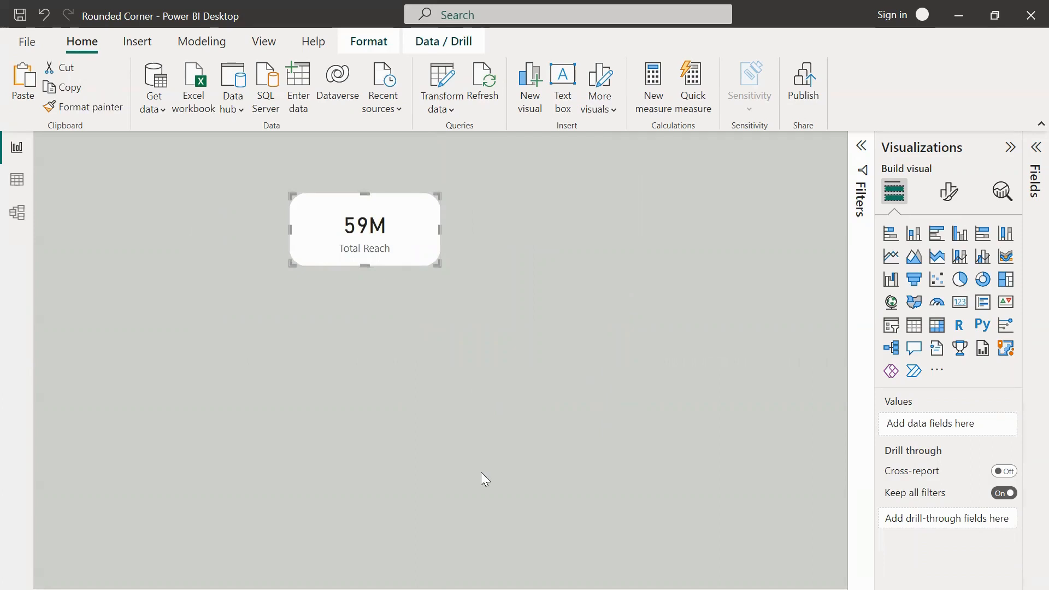